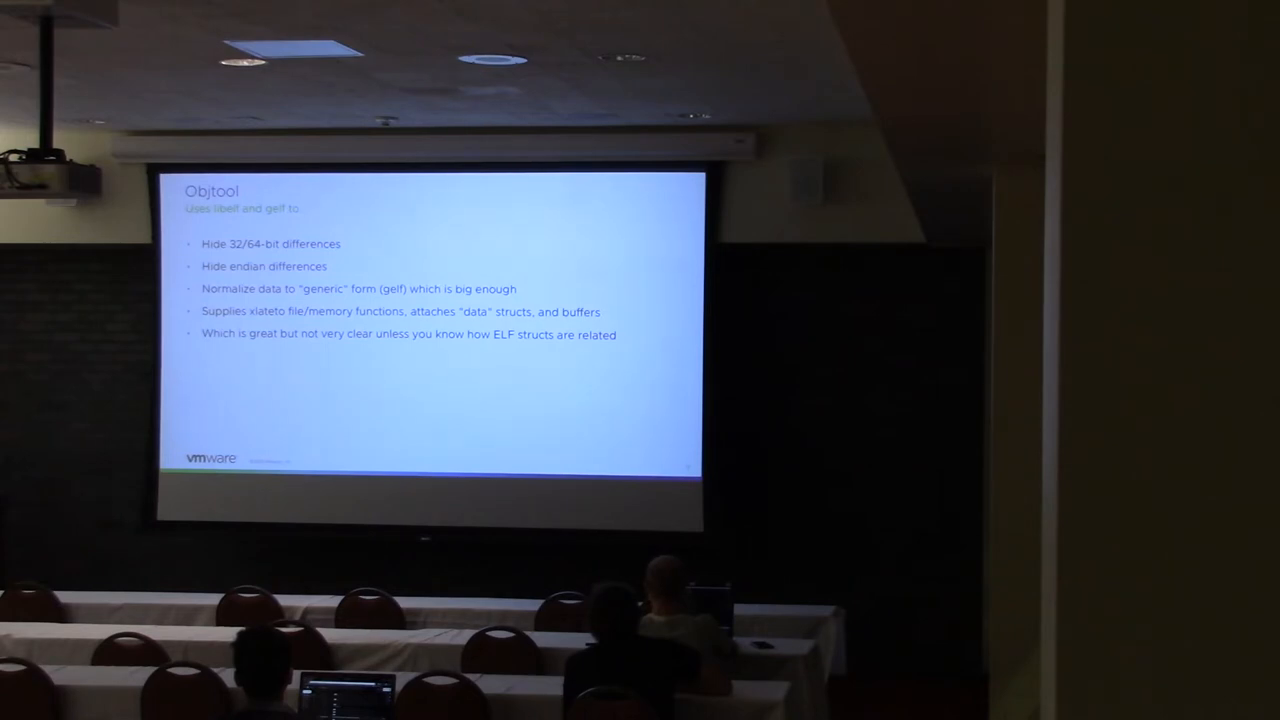
# Advance the talk from the Objtool libelf/gelf slide to the Retpolines slide.
pyautogui.press('right')
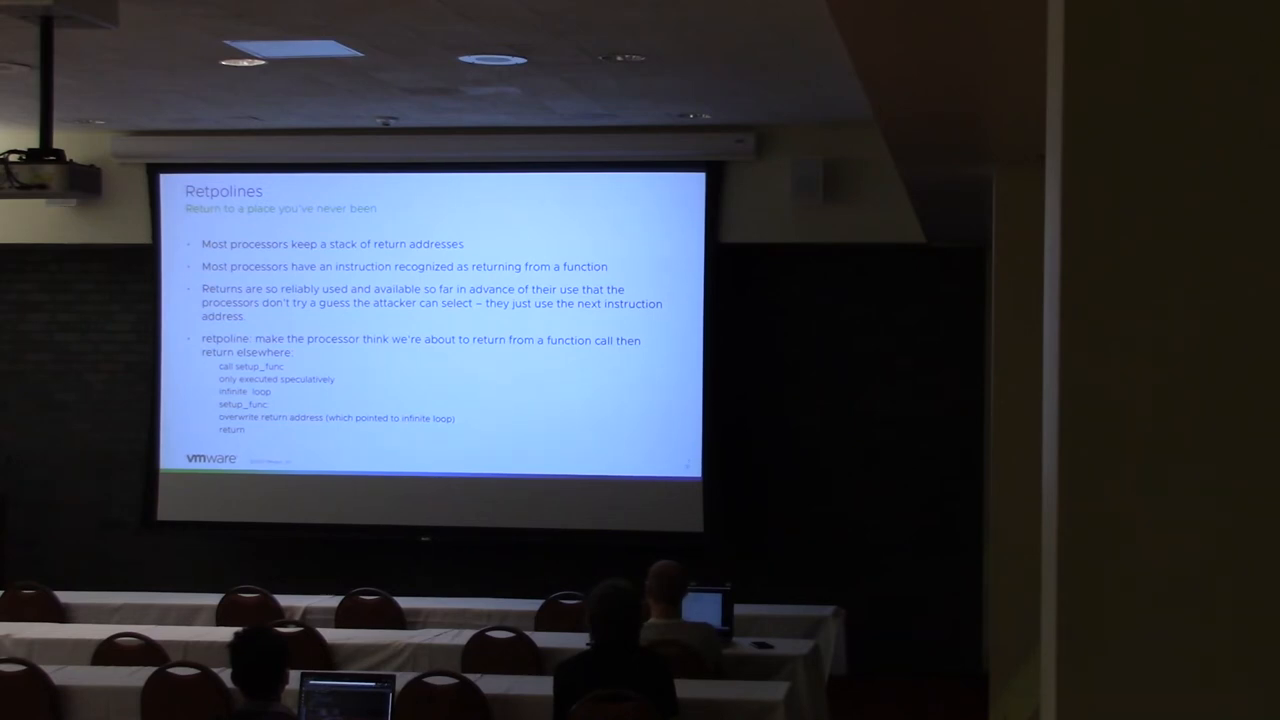
pyautogui.press('right')
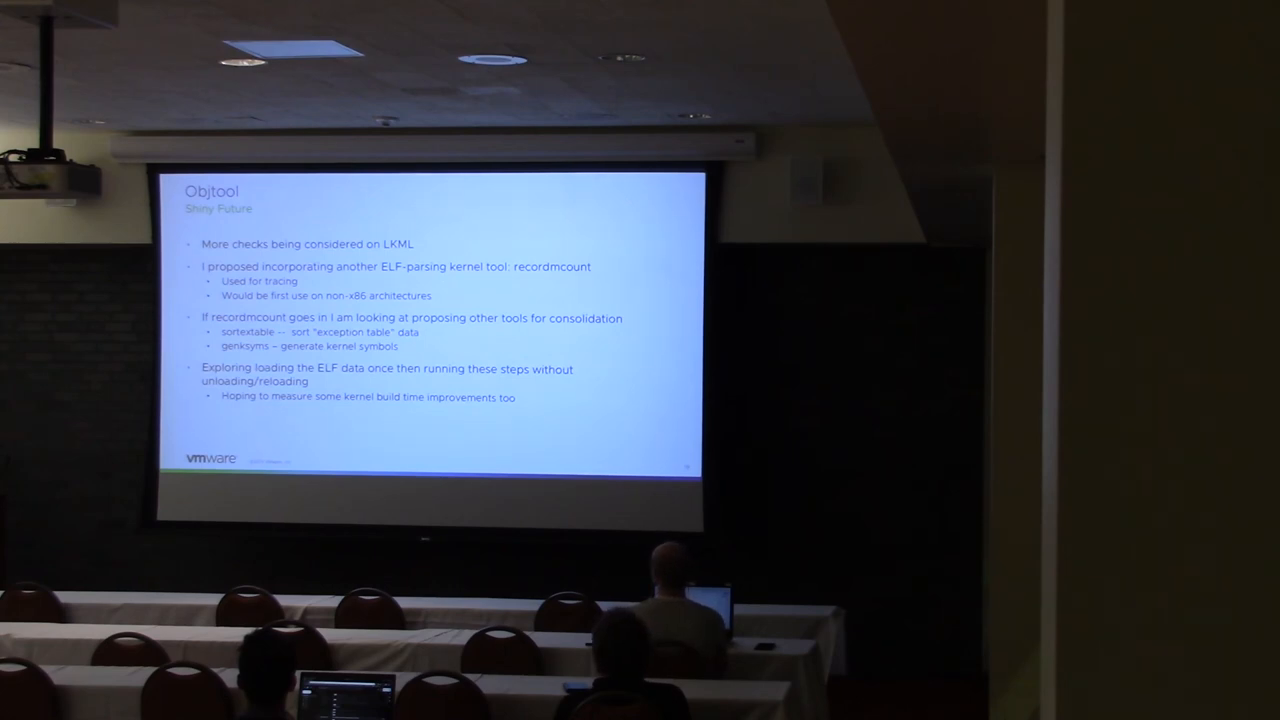
# Advance from the objtool future-work slide to the Conclusion slide.
pyautogui.press('Right')
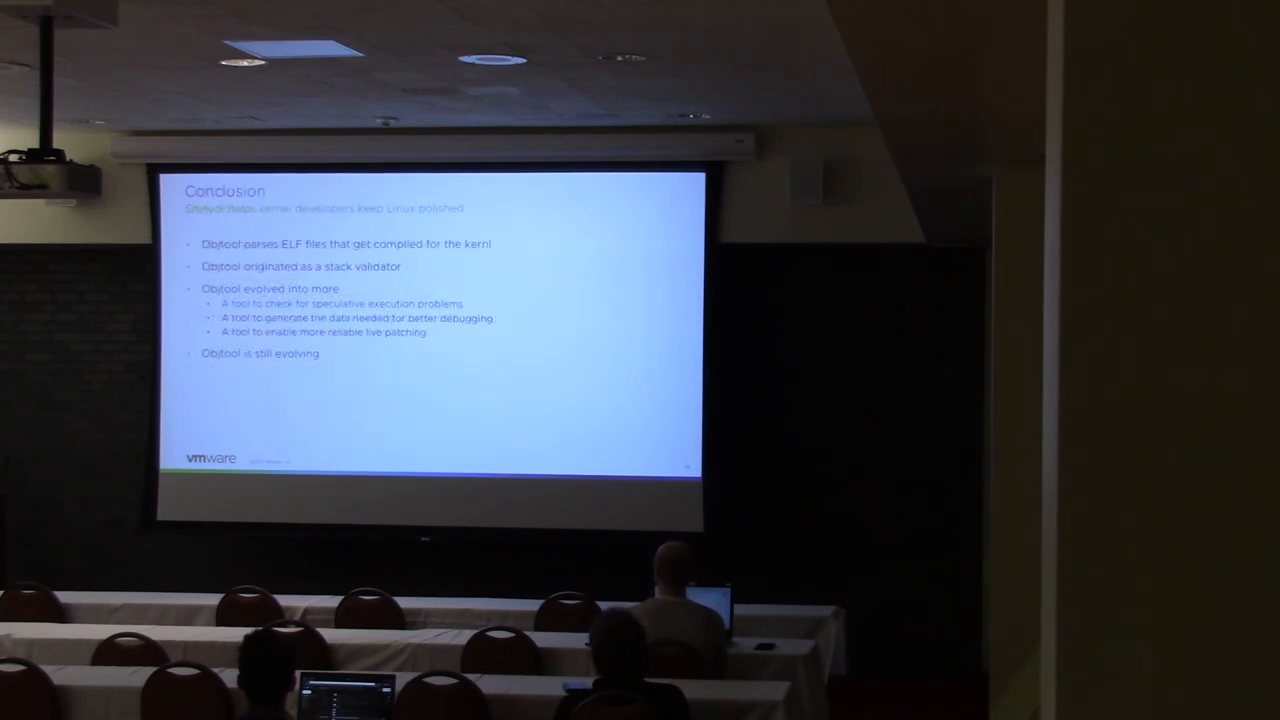